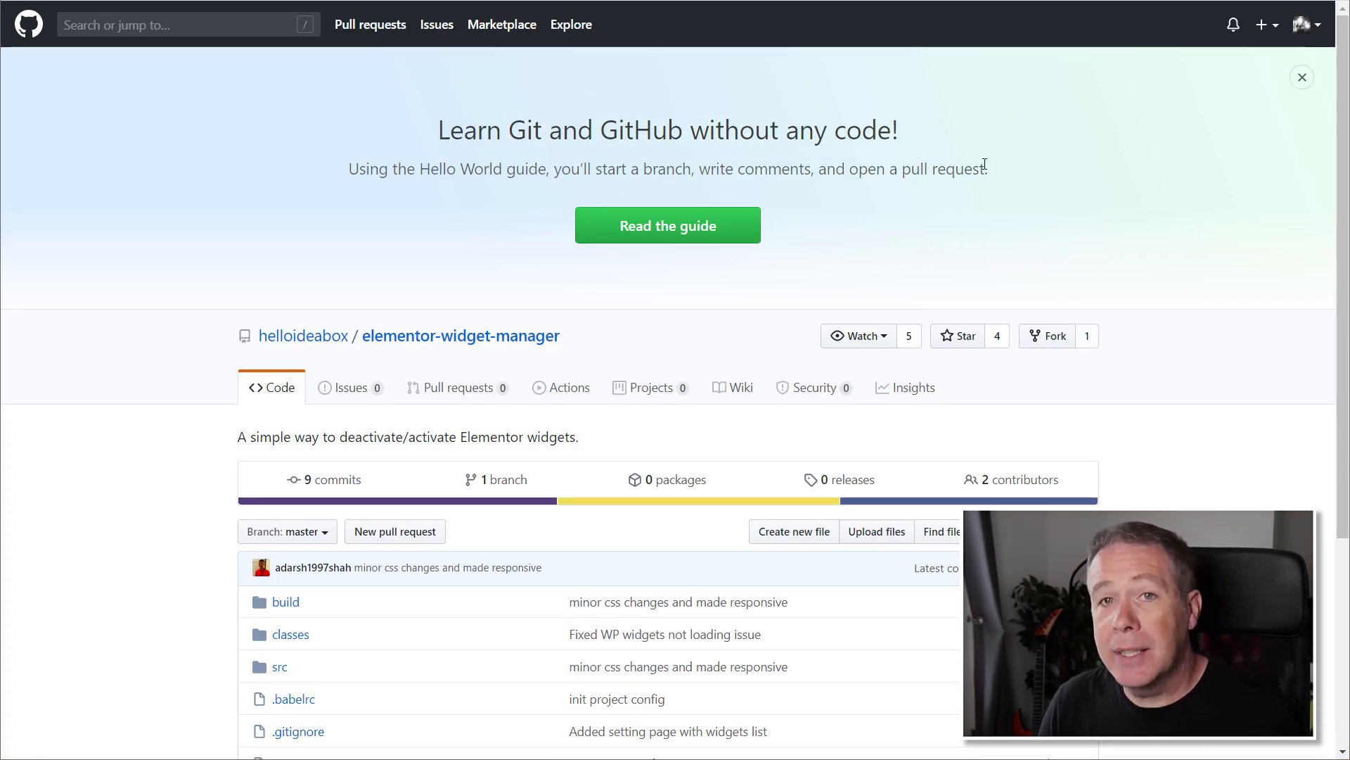
pyautogui.moveTo(1204, 479)
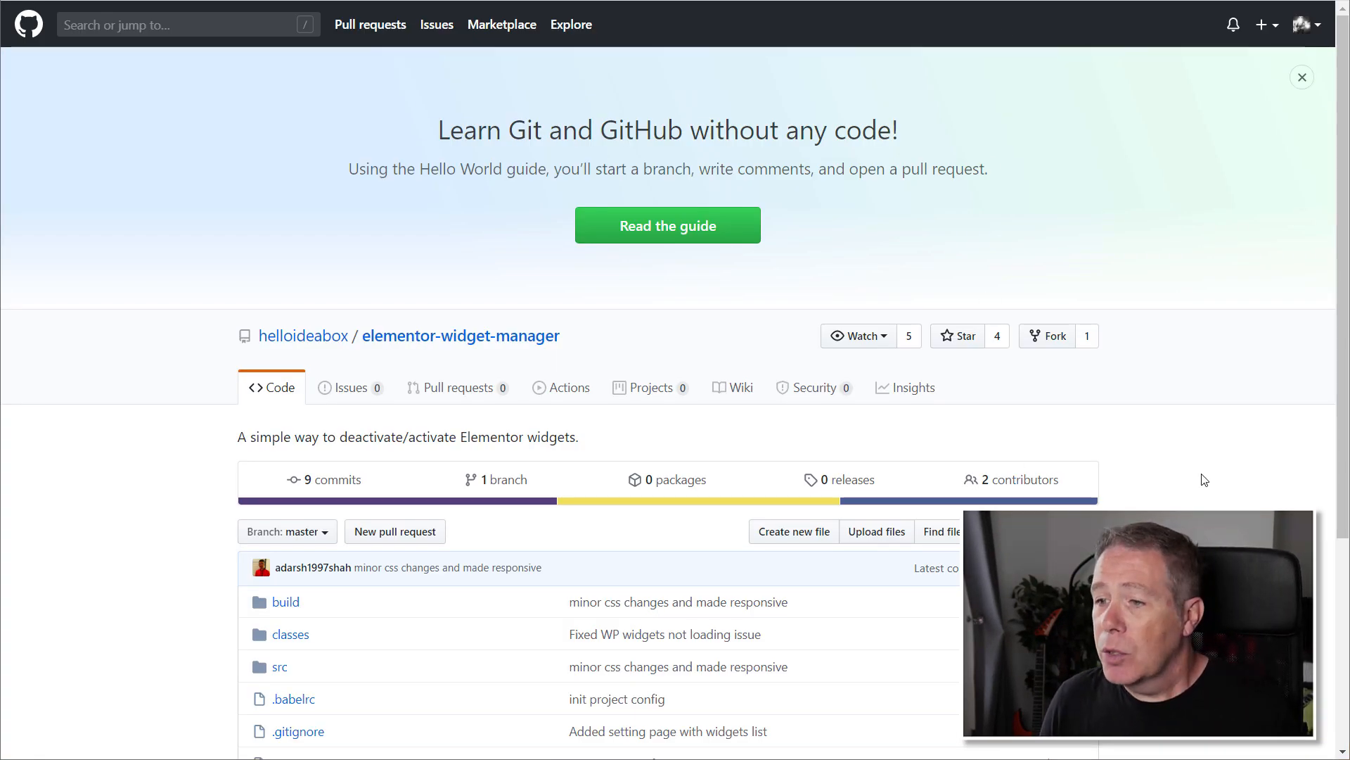
# Download the elementor-widget-manager repository from GitHub as a ZIP archive.
pyautogui.scroll(-3)
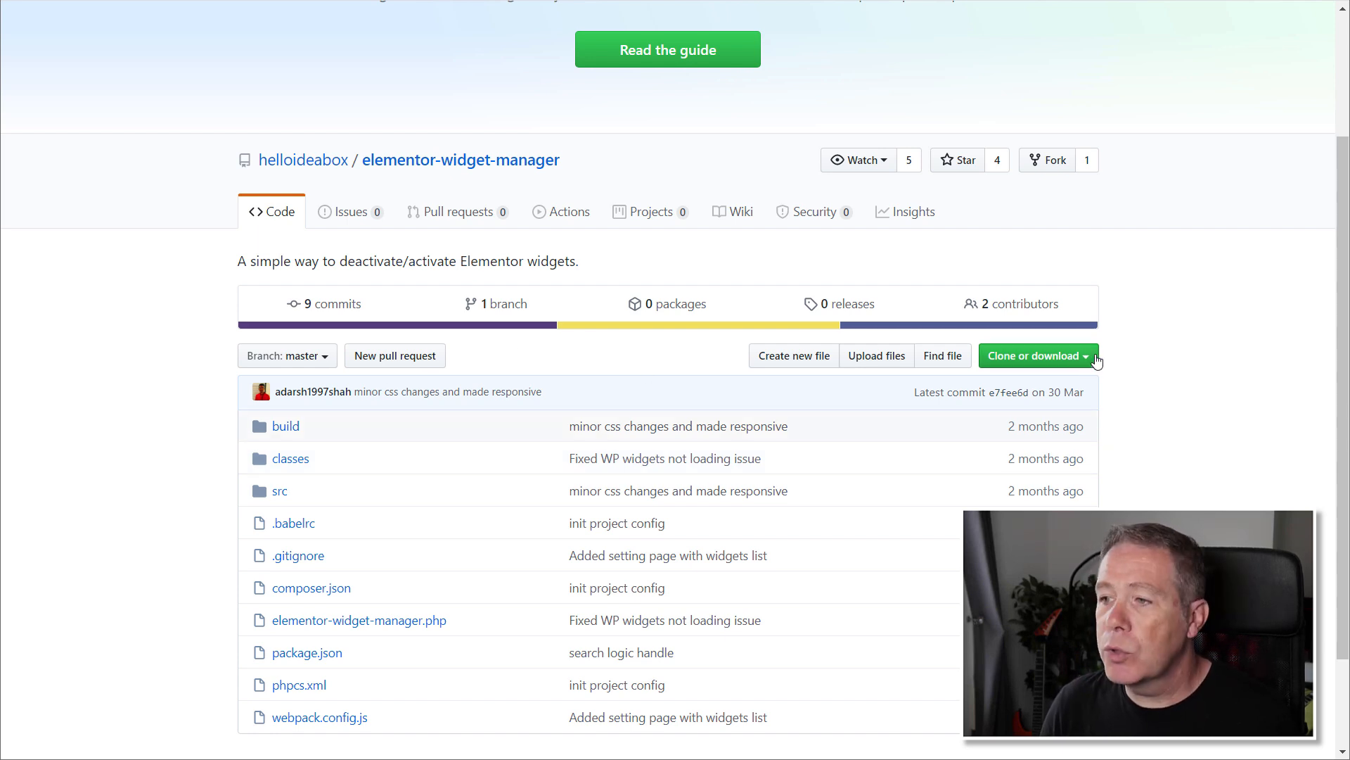
pyautogui.click(1033, 355)
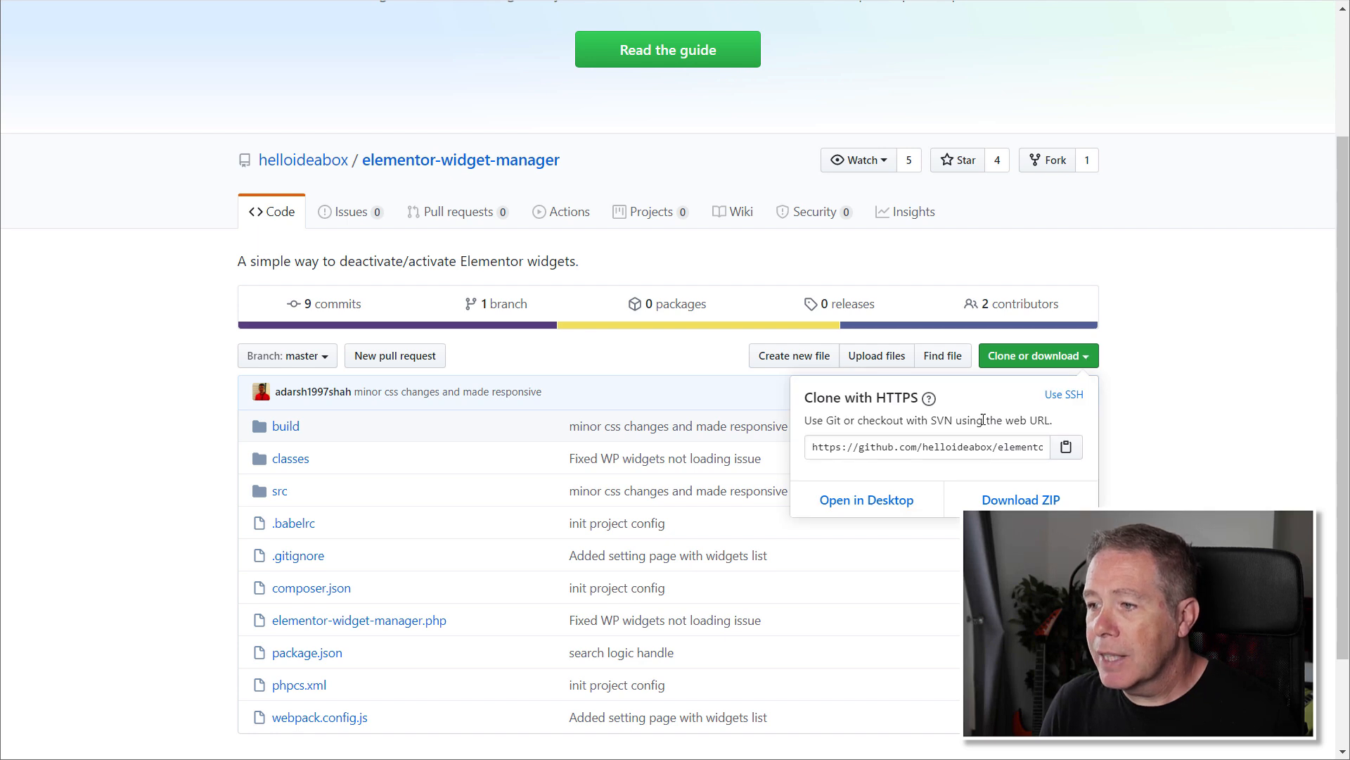
pyautogui.moveTo(1021, 499)
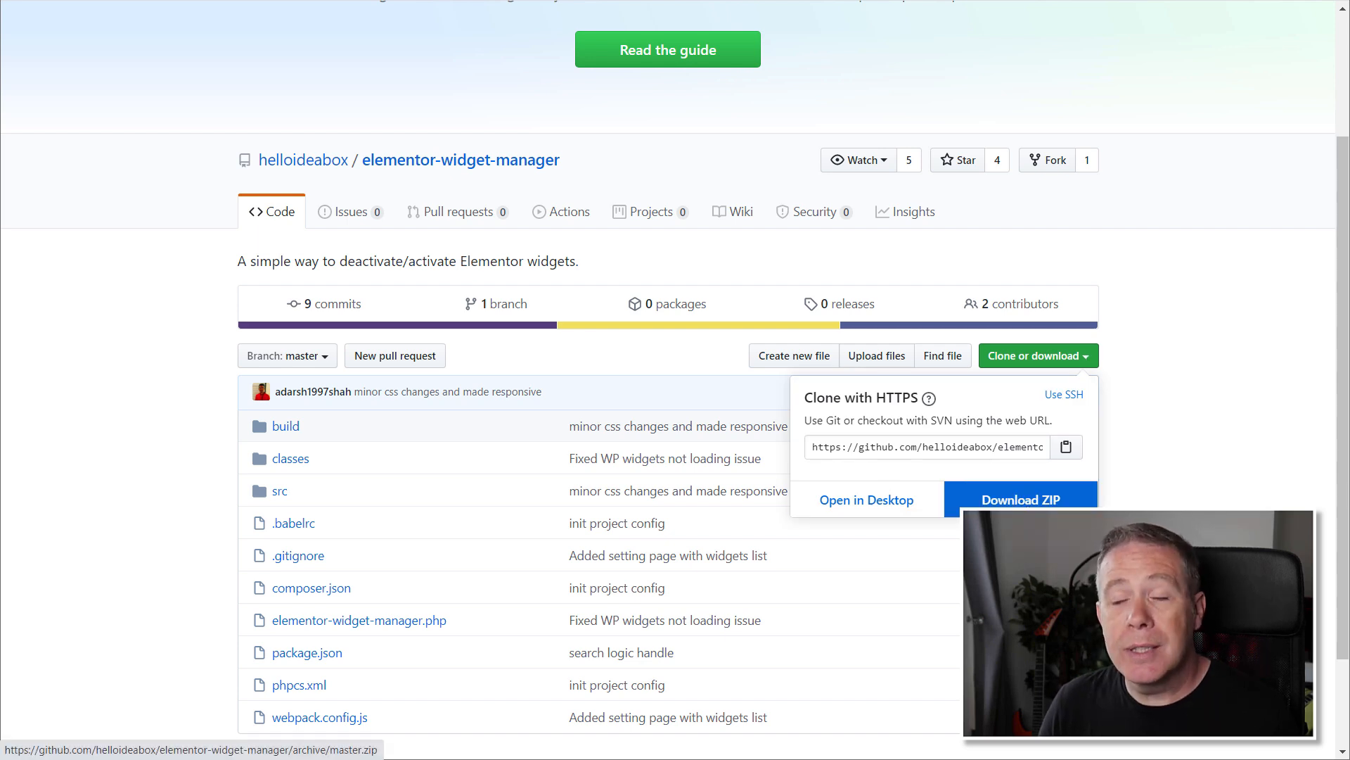
pyautogui.click(1021, 499)
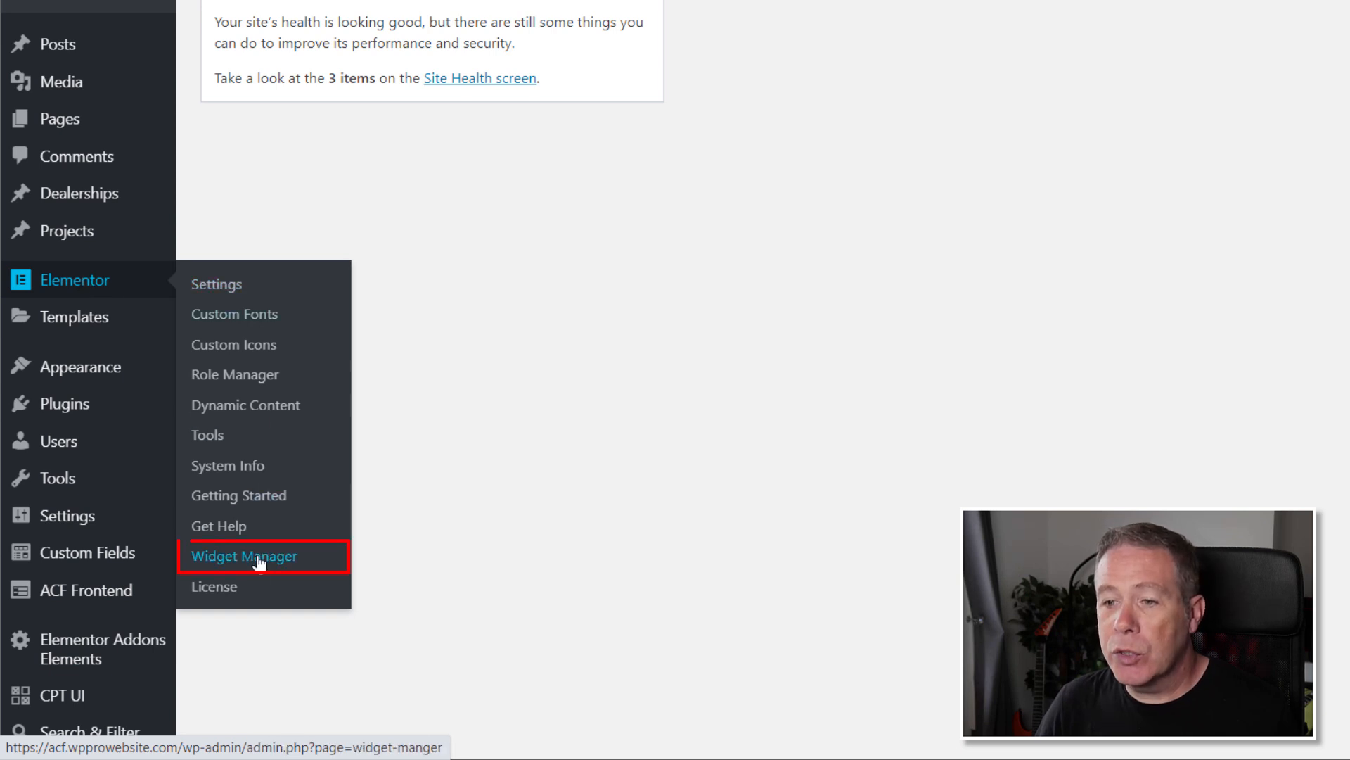
# Show Elementor's Widget Manager page with its Bulk Actions and the full widget list.
pyautogui.click(243, 556)
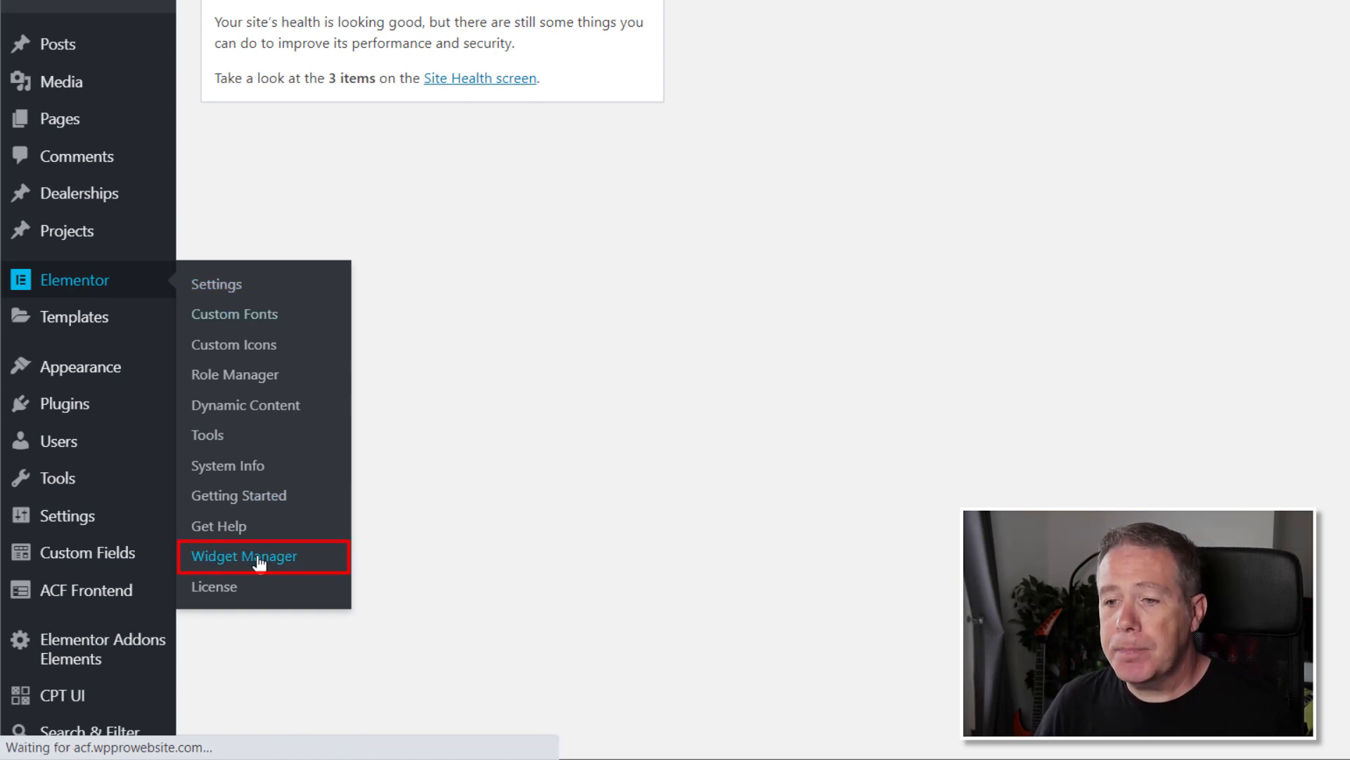
pyautogui.click(243, 556)
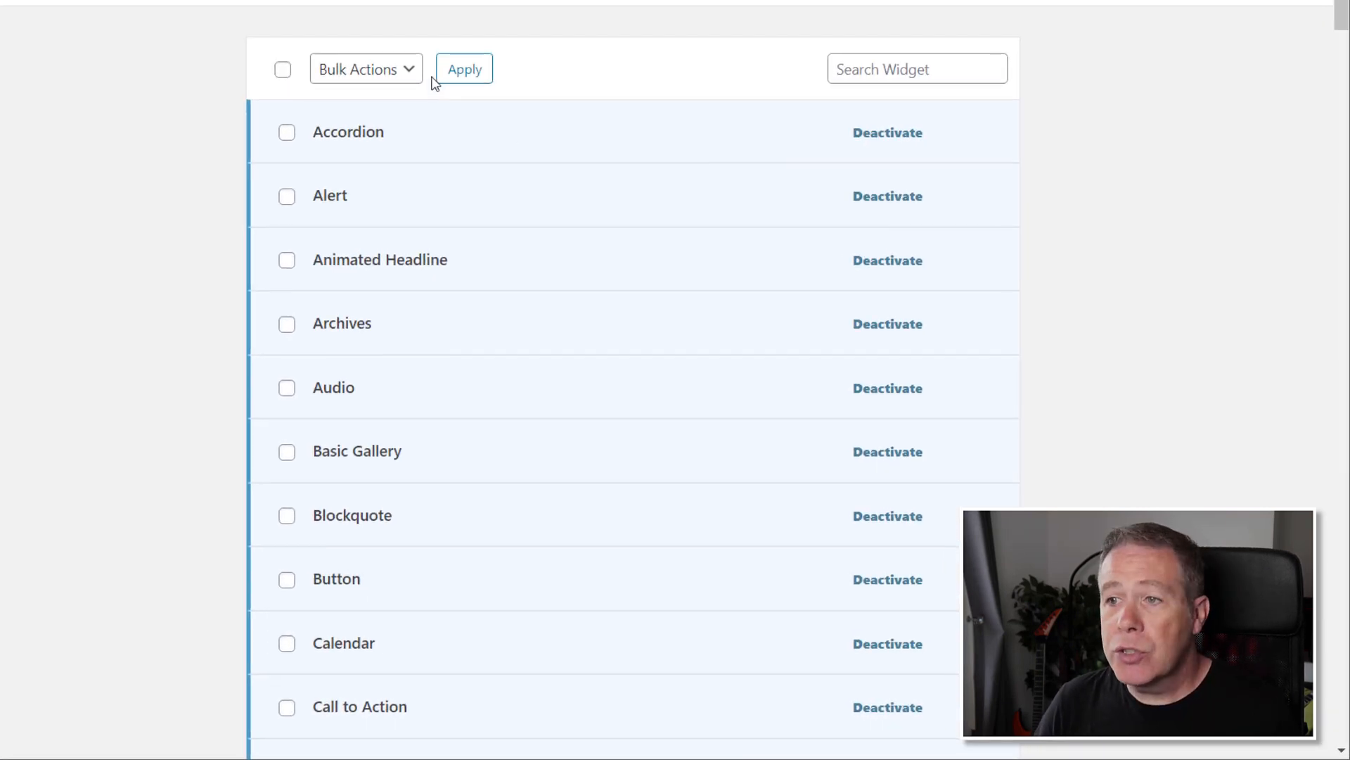
pyautogui.click(365, 69)
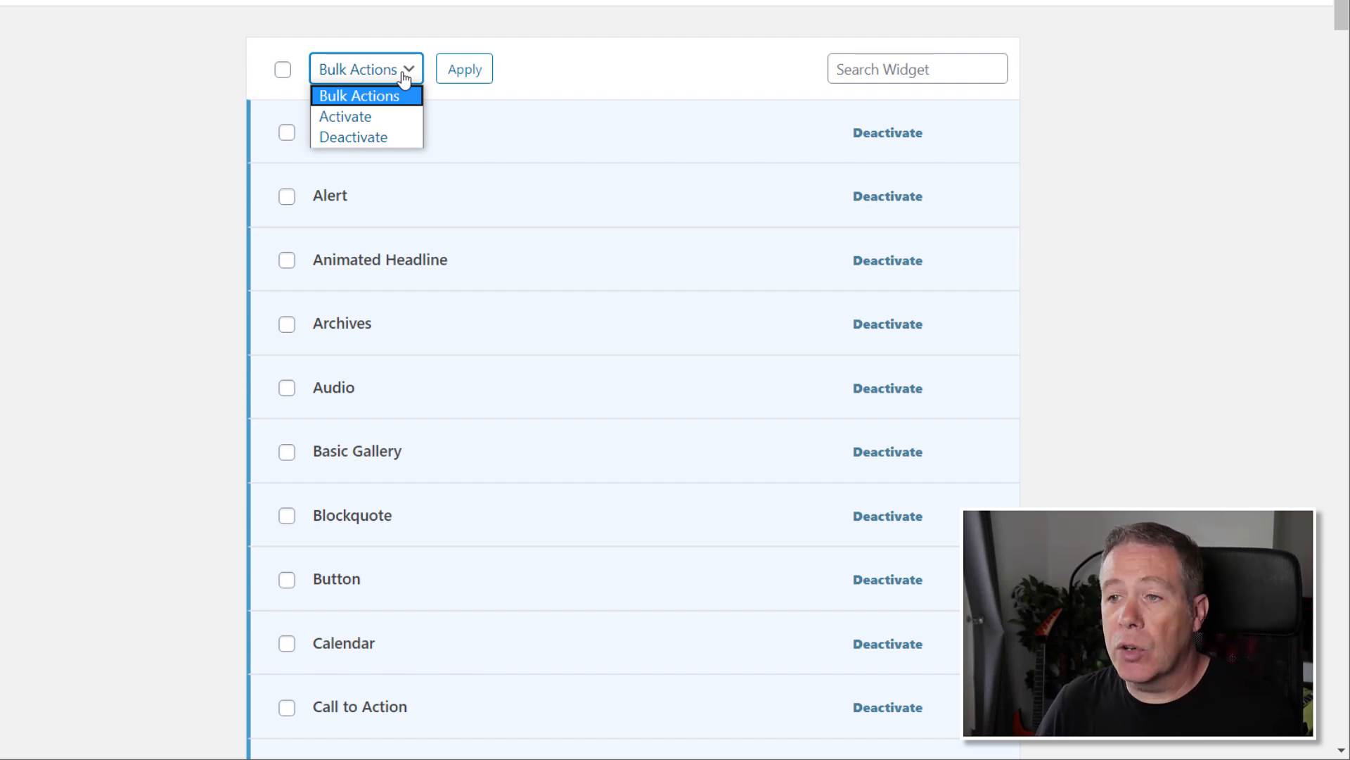
pyautogui.moveTo(176, 83)
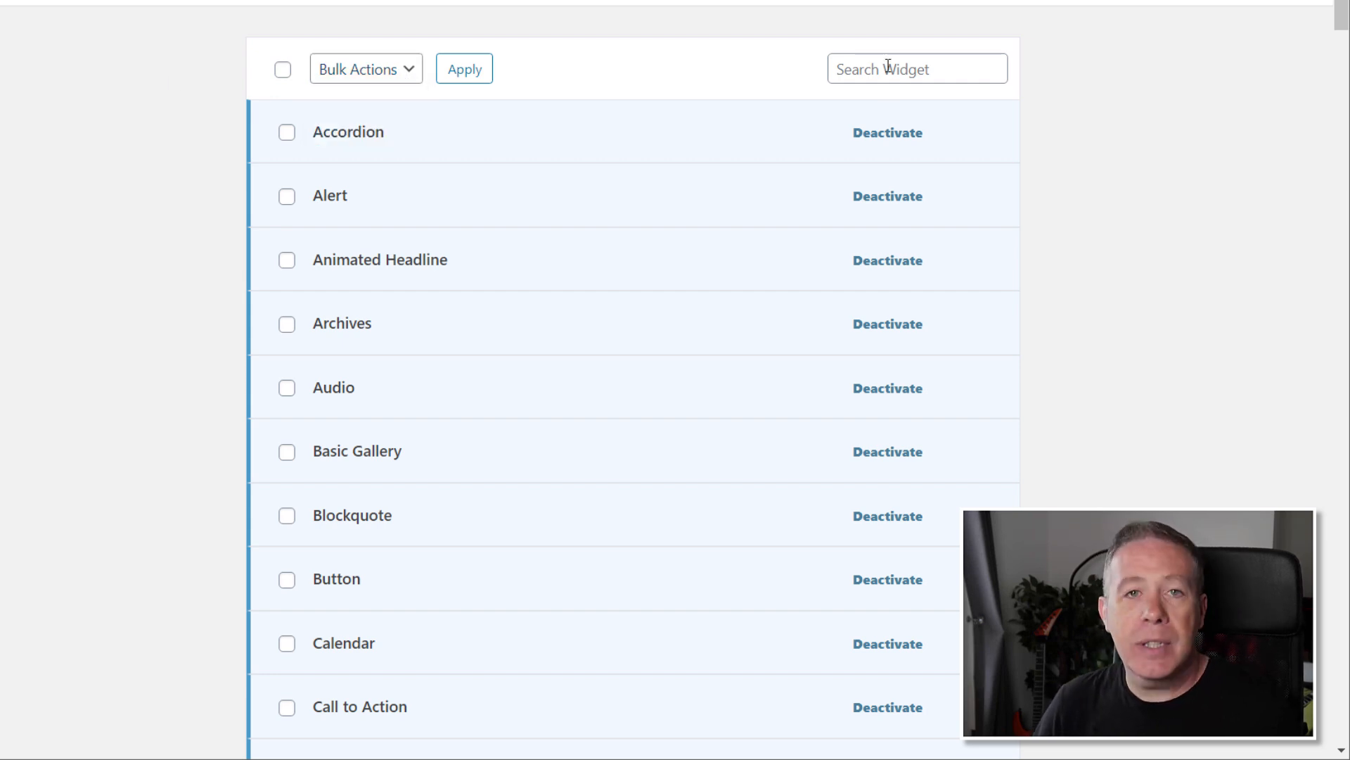
pyautogui.scroll(-3)
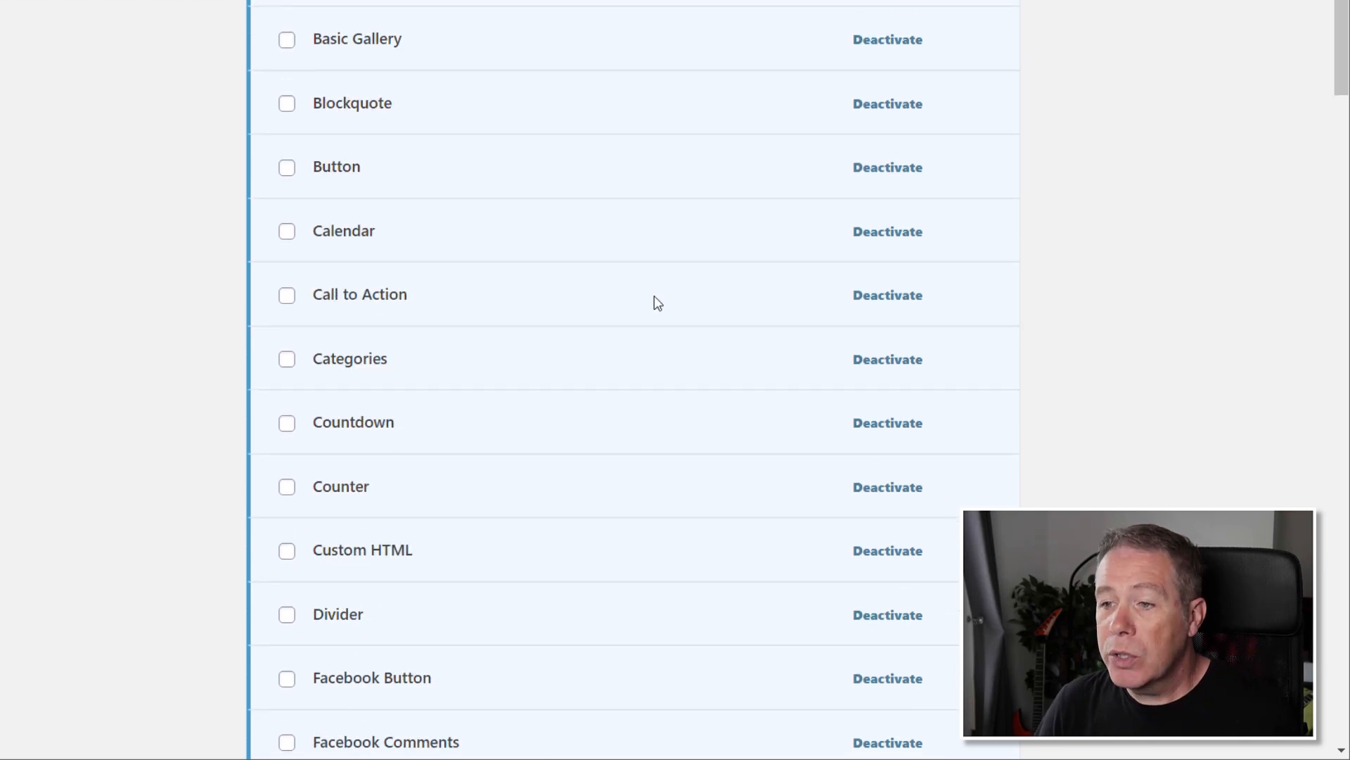
pyautogui.scroll(-3)
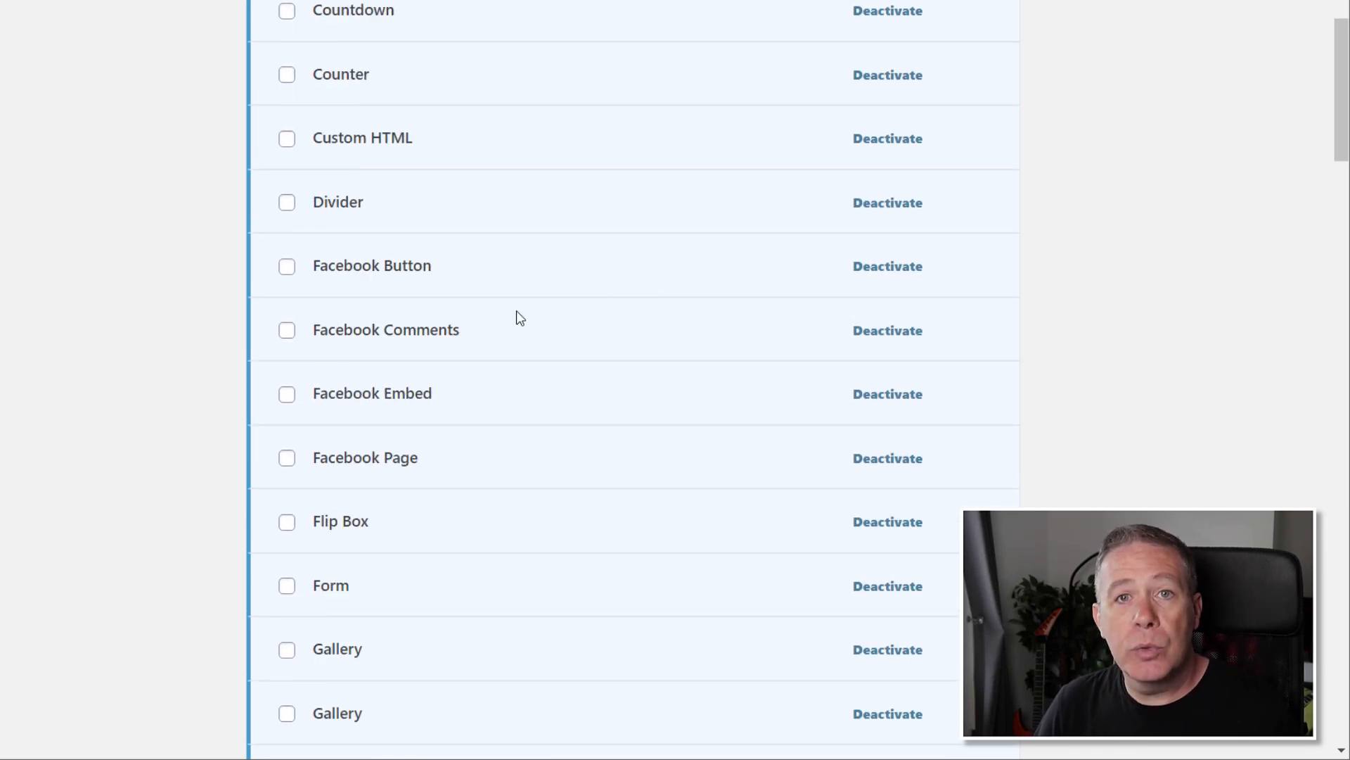
pyautogui.scroll(3)
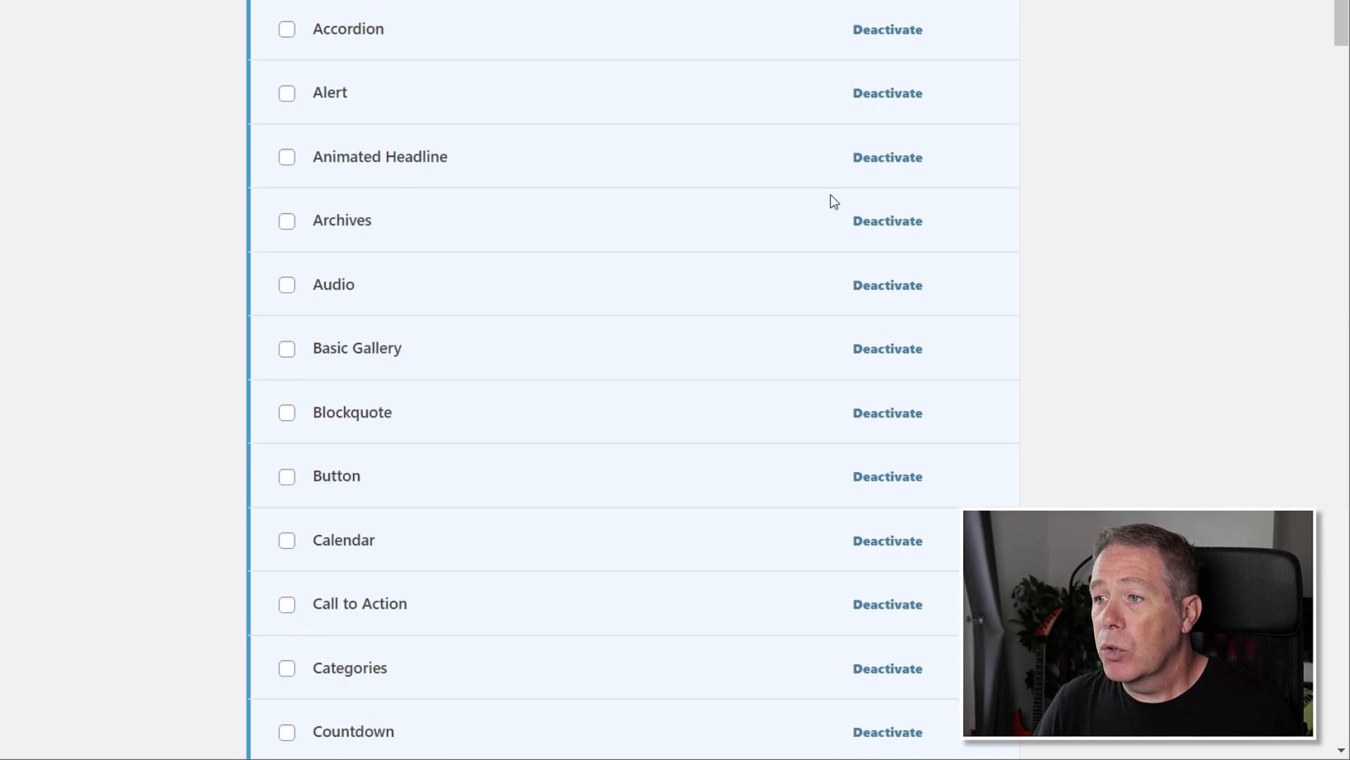
pyautogui.moveTo(859, 168)
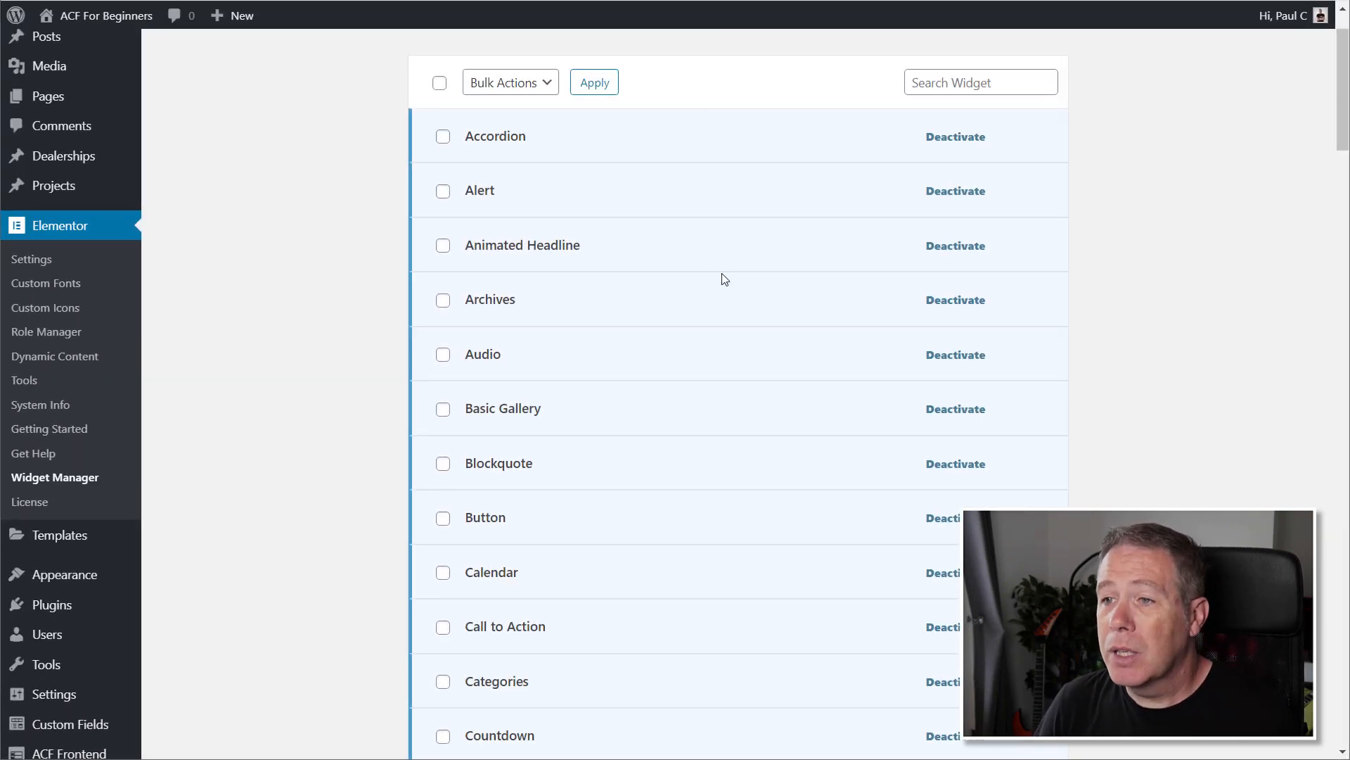
# Tick Accordion, Alert, Animated Headline and Audio and apply the deactivation.
pyautogui.click(443, 136)
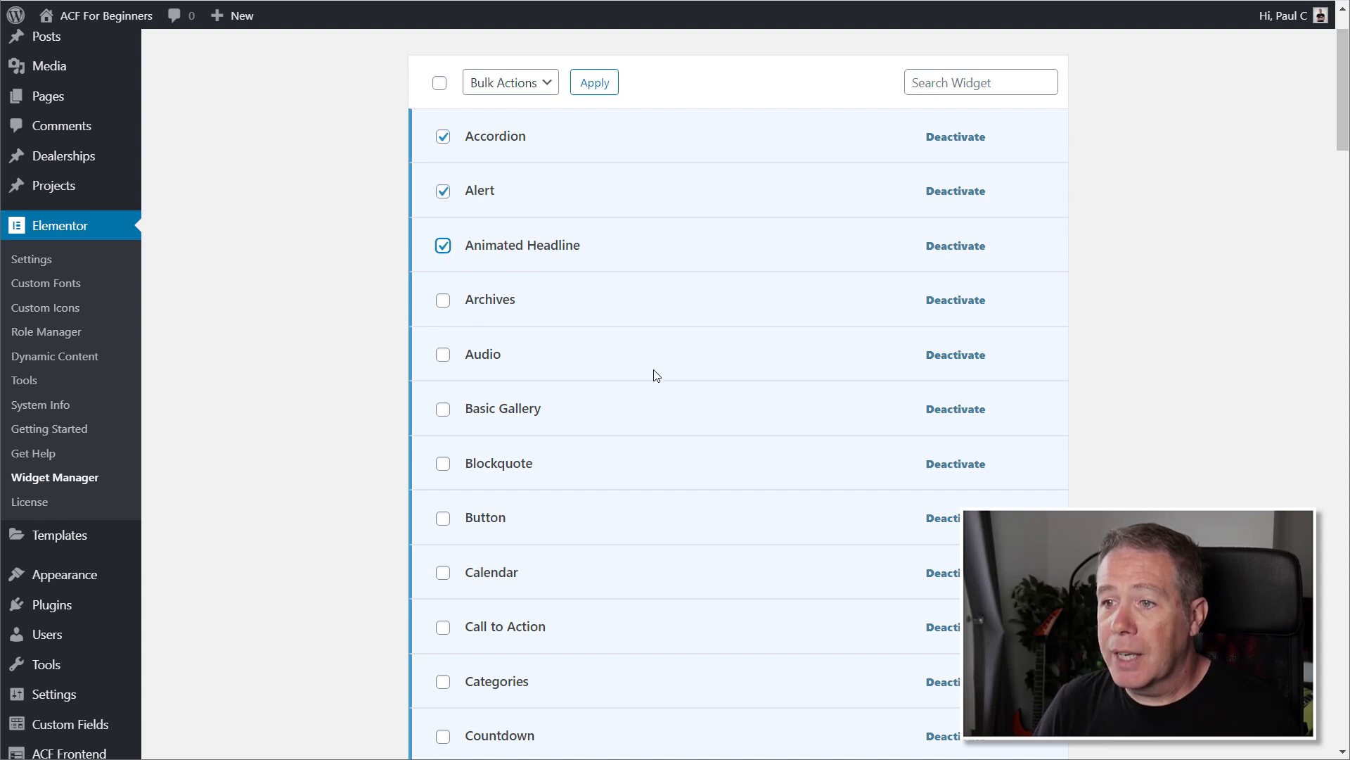
pyautogui.click(444, 355)
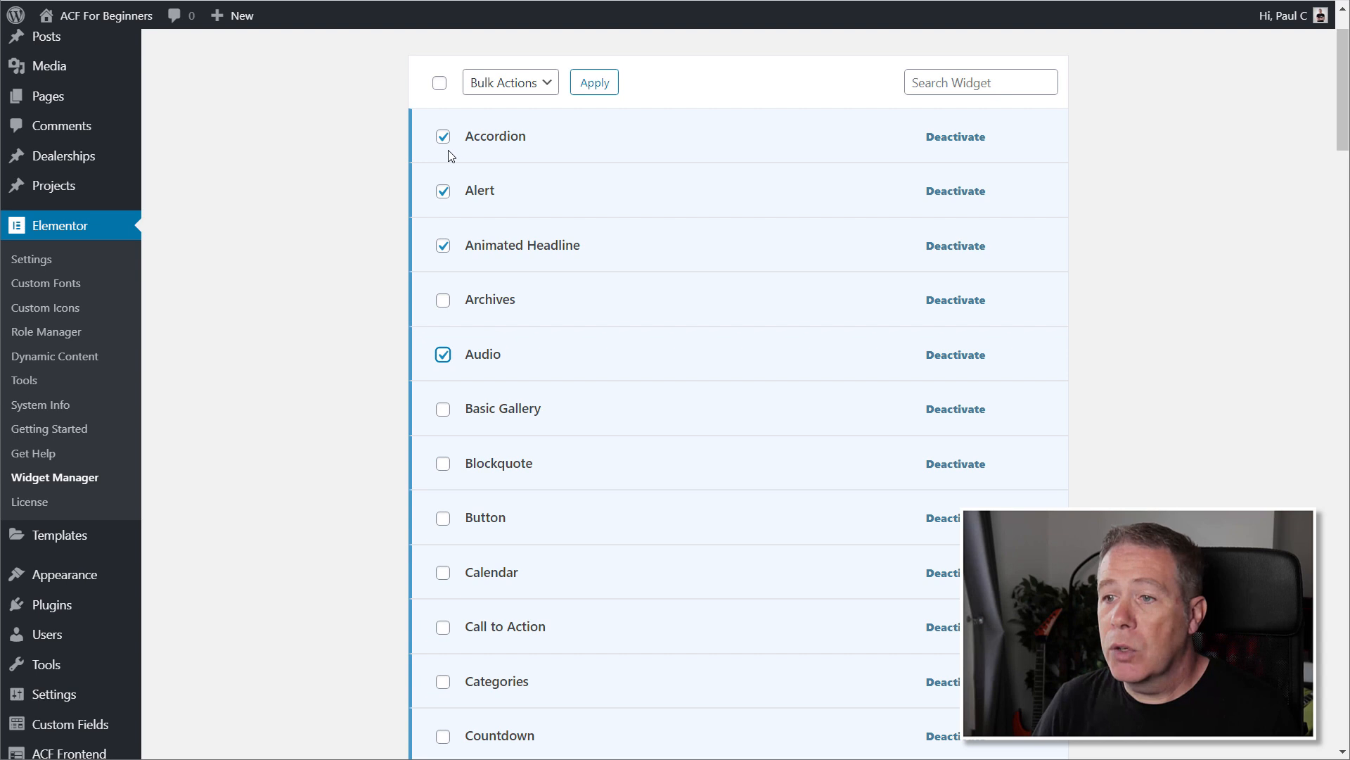
pyautogui.click(509, 81)
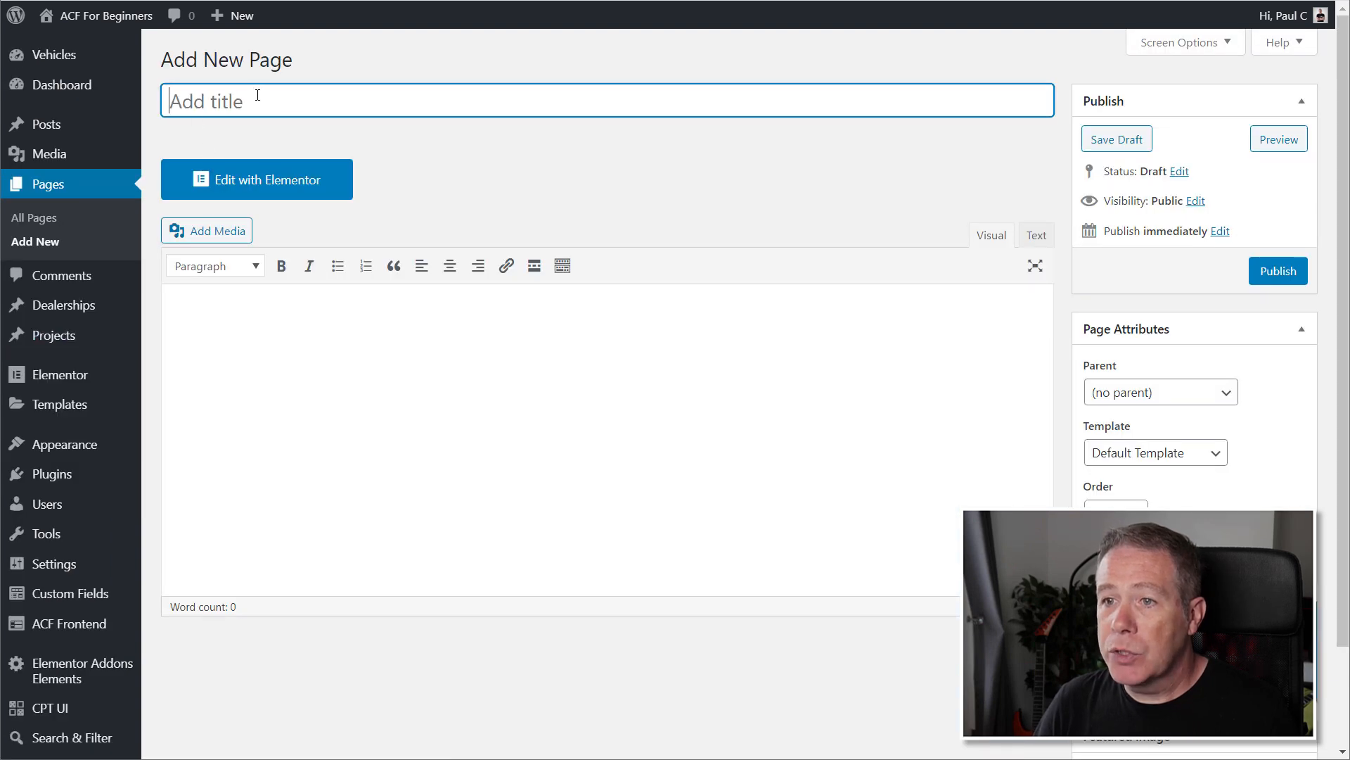
# Edit the new page with Elementor and search the widget panel for 'acc'.
pyautogui.click(256, 179)
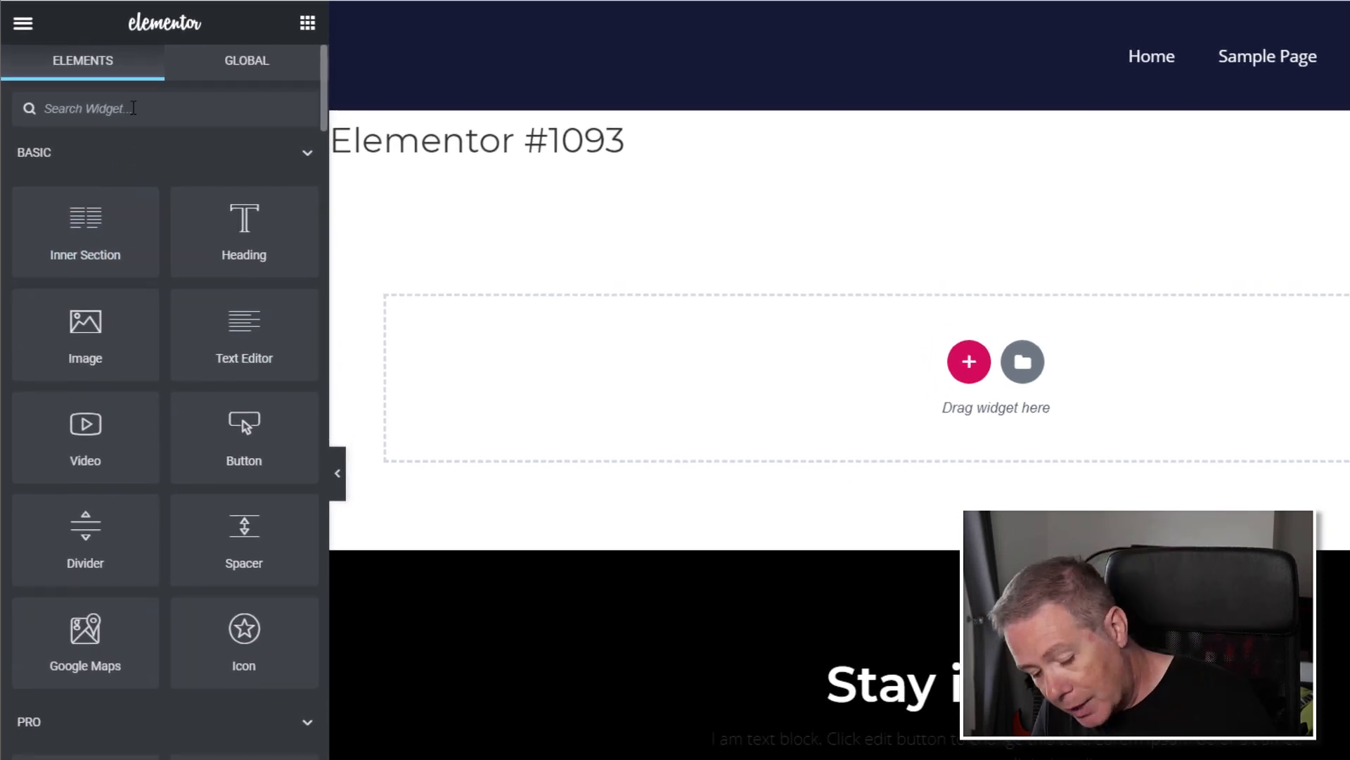
pyautogui.write('acc')
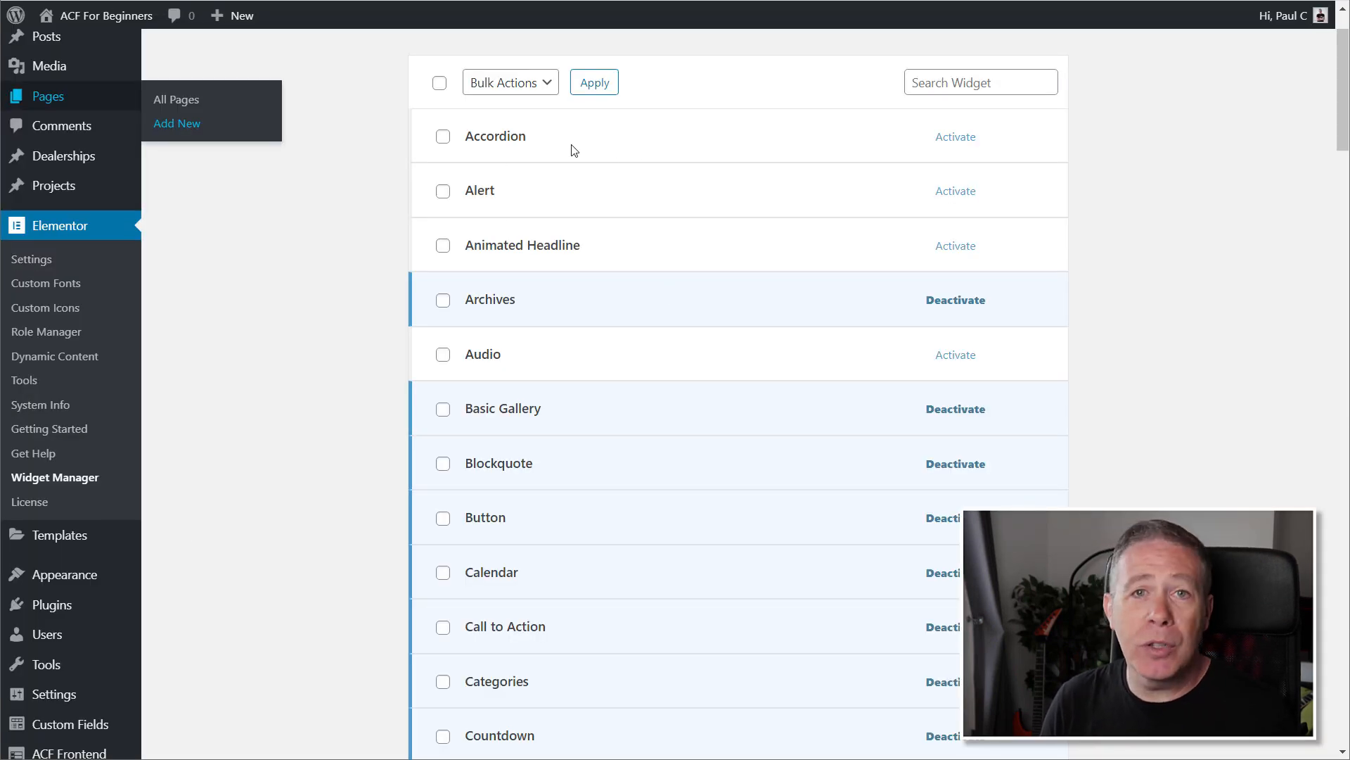
# Start another new page from the Pages menu after confirming the deactivations.
pyautogui.click(953, 136)
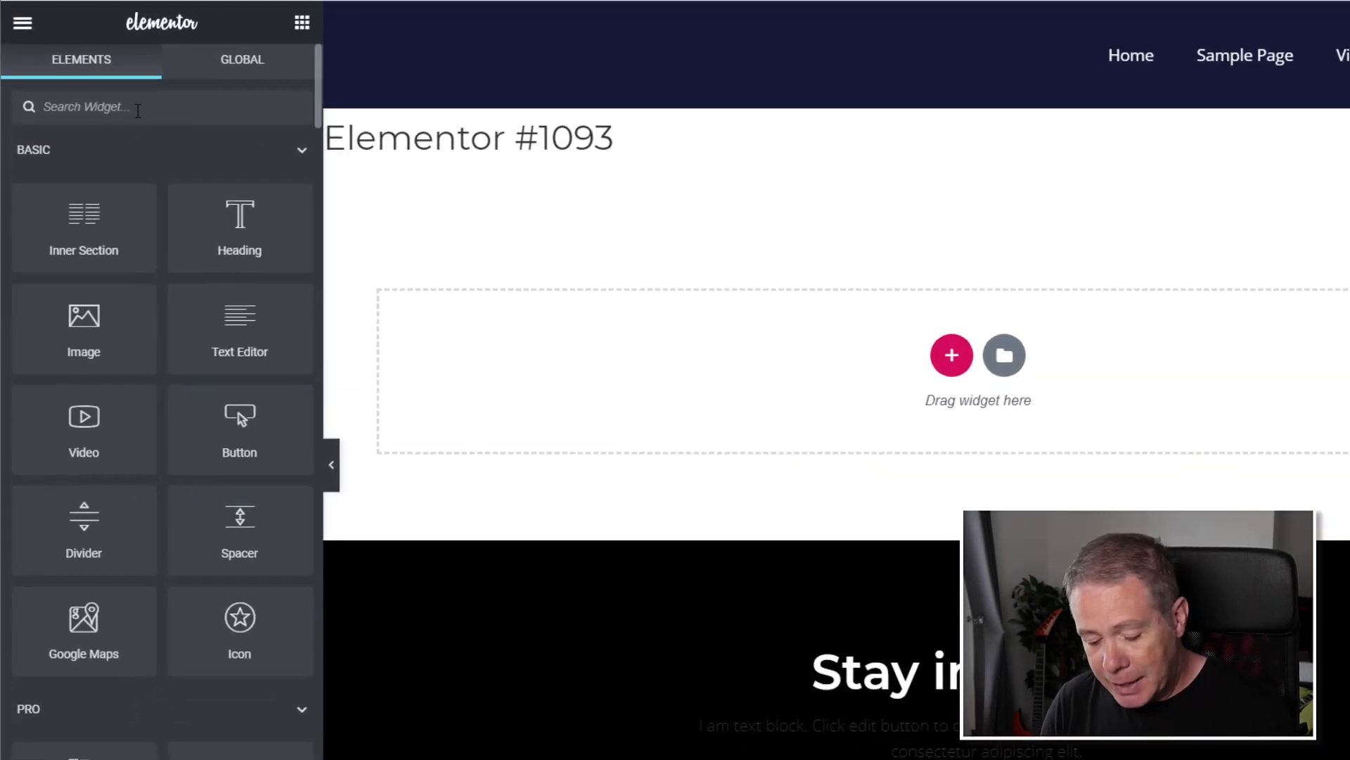
# Search Elementor's widget panel for 'acc' again to check for Accordion.
pyautogui.write('acc')
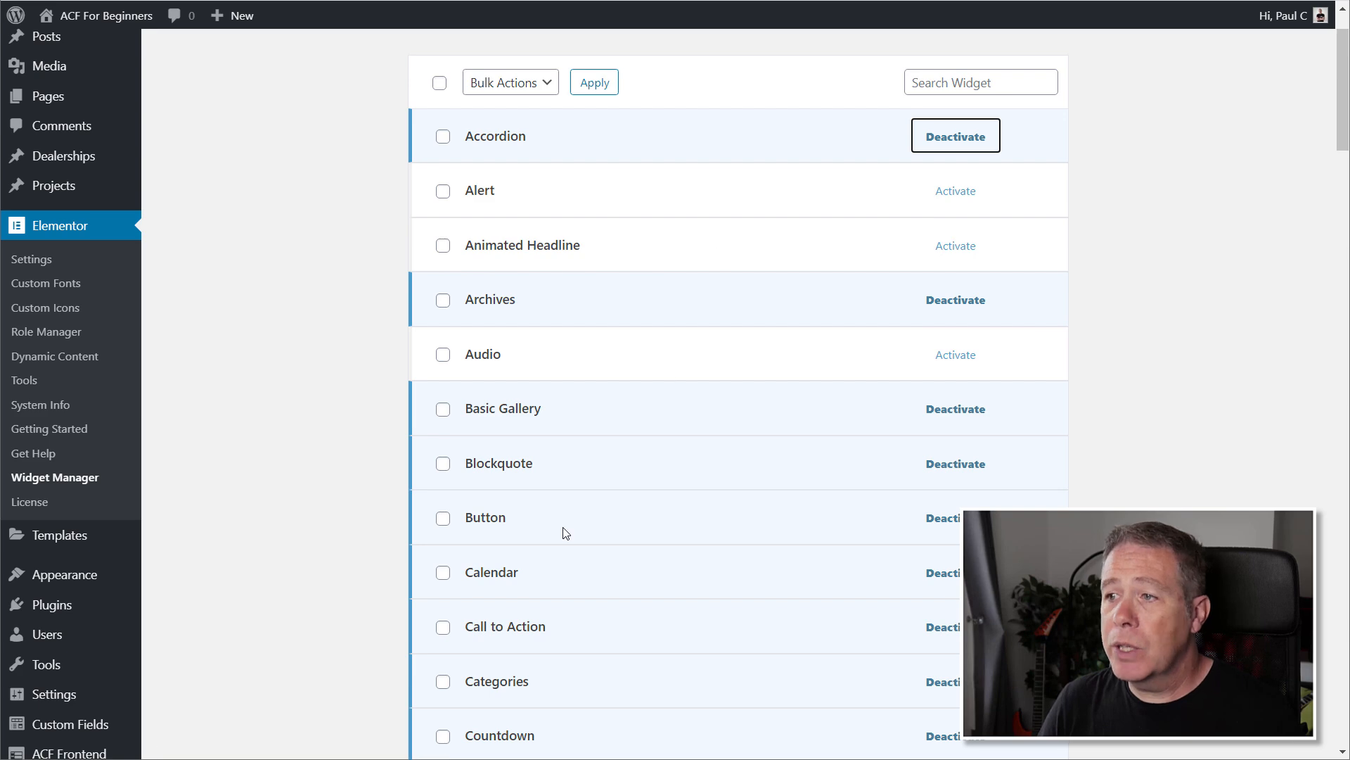
pyautogui.scroll(-3)
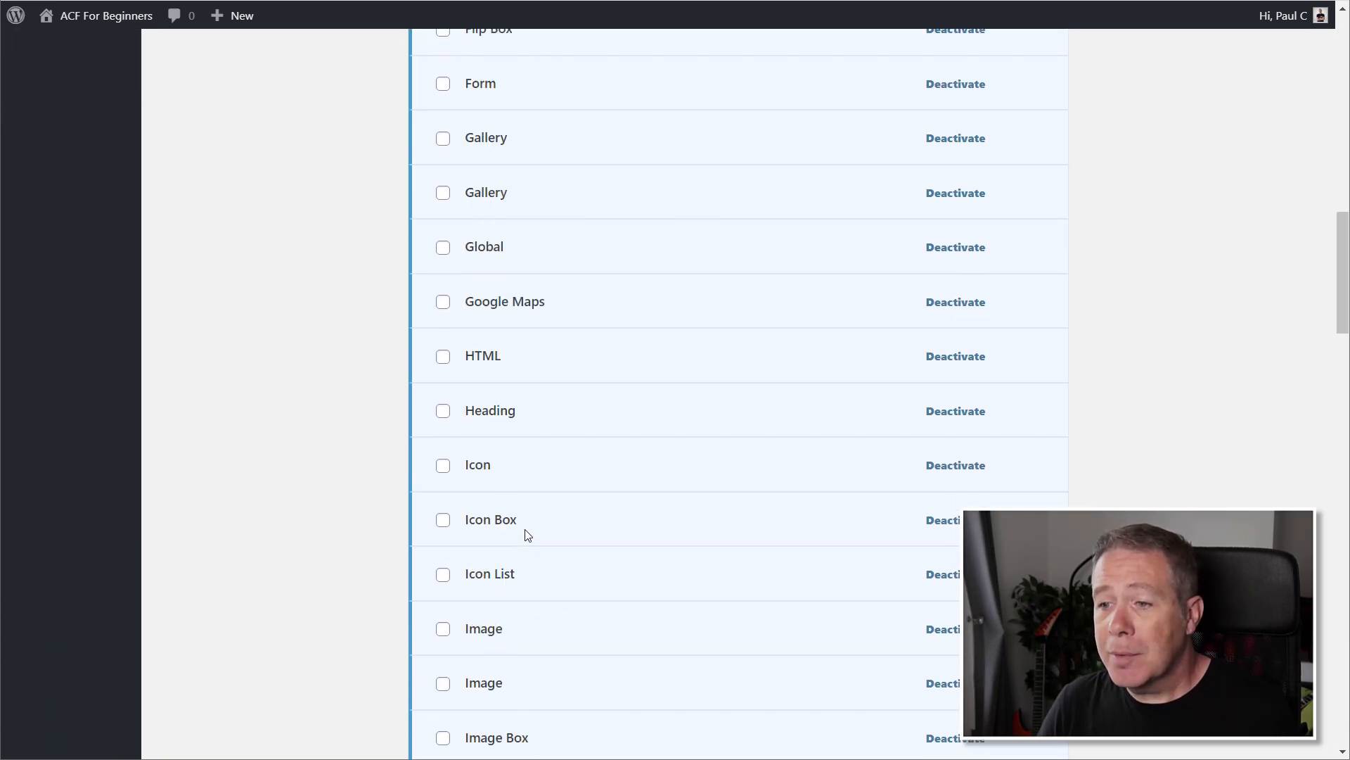
pyautogui.scroll(-3)
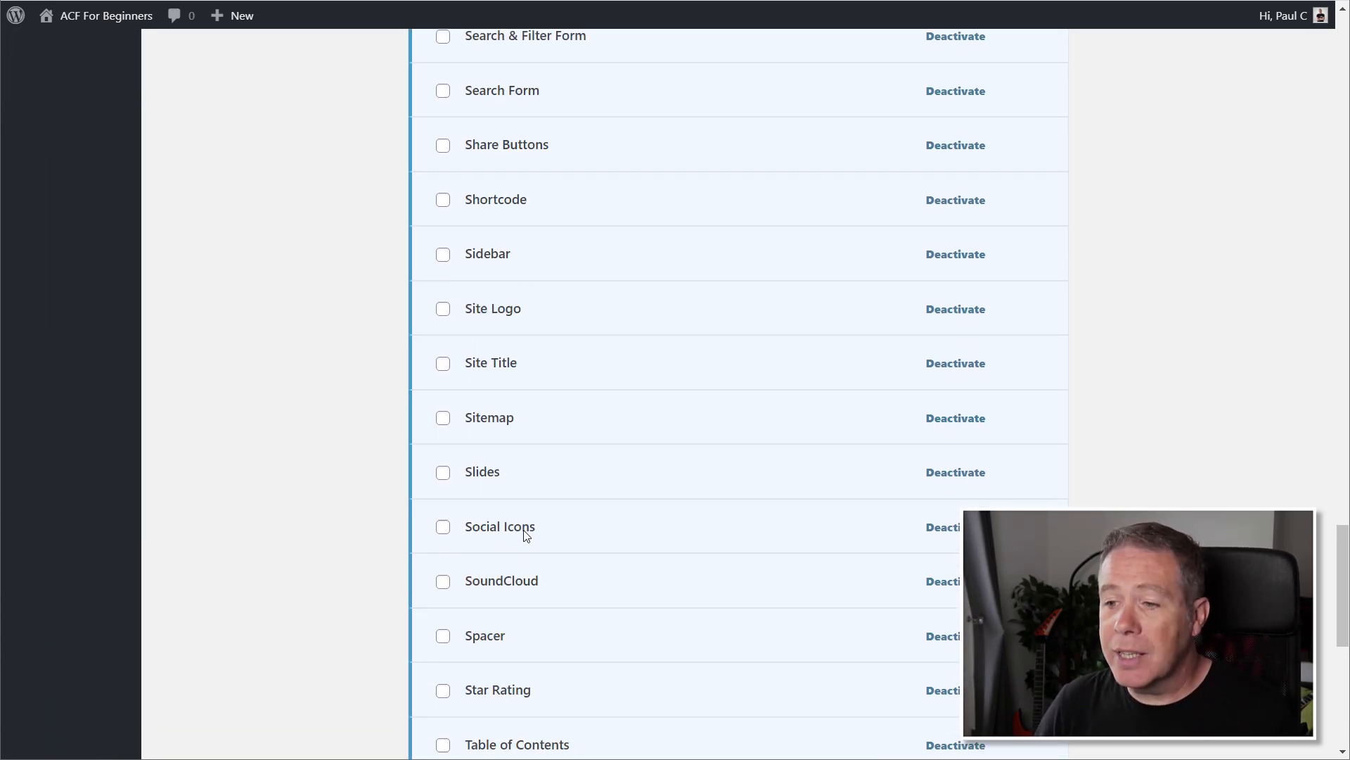
pyautogui.scroll(-3)
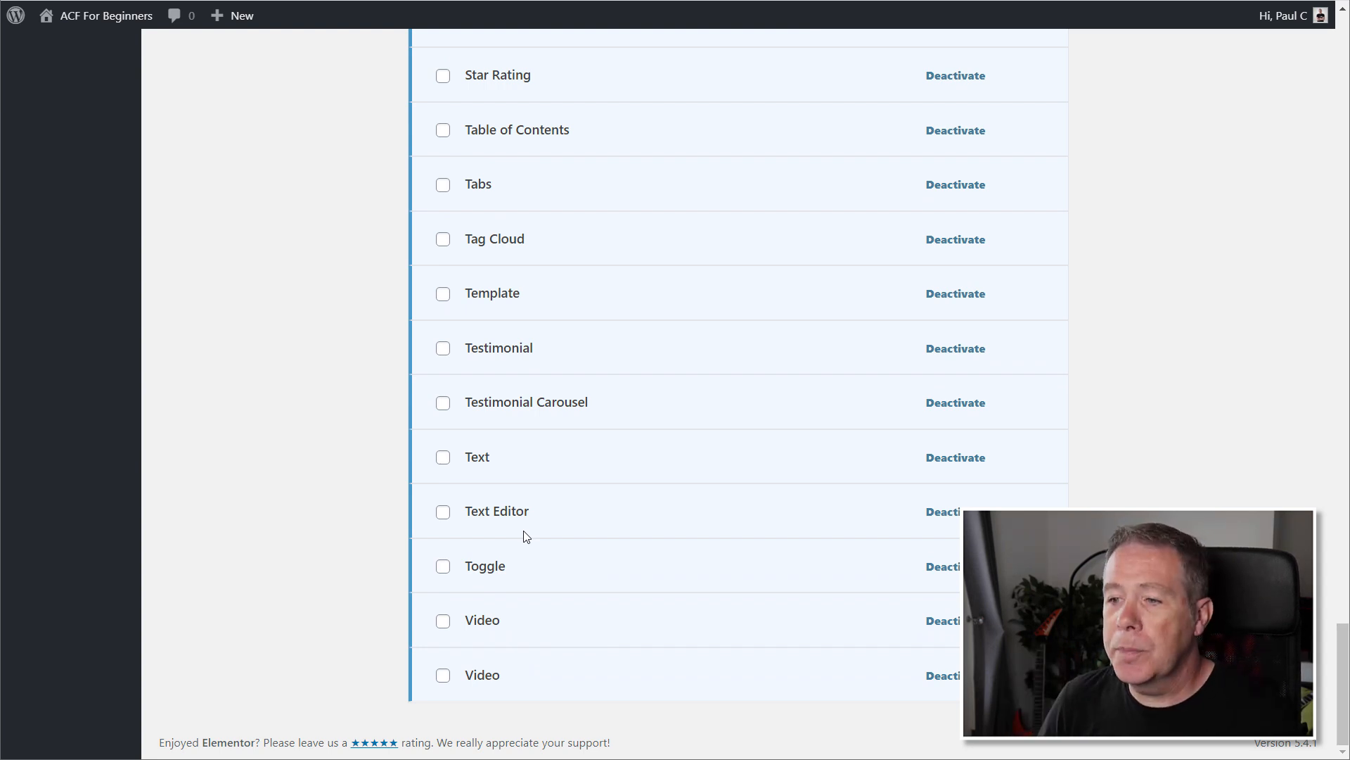
pyautogui.scroll(3)
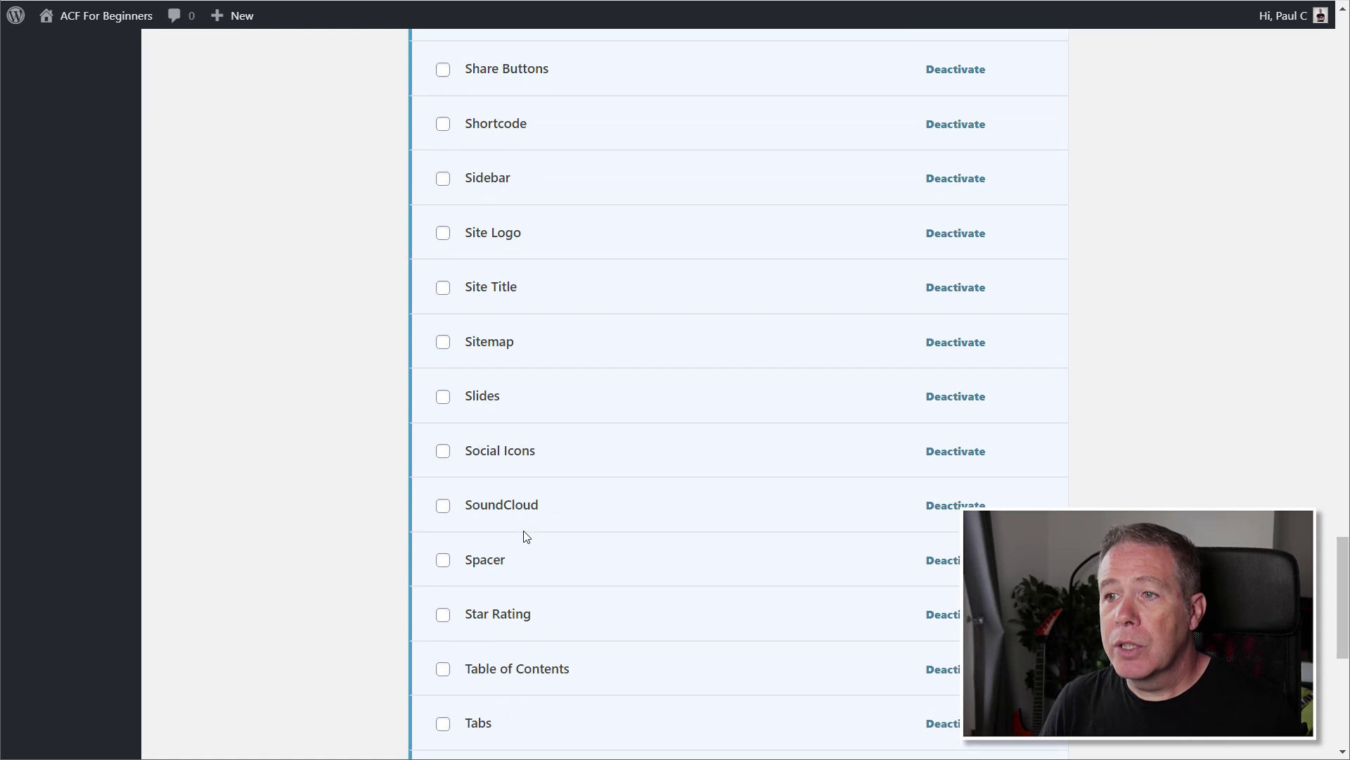
pyautogui.scroll(3)
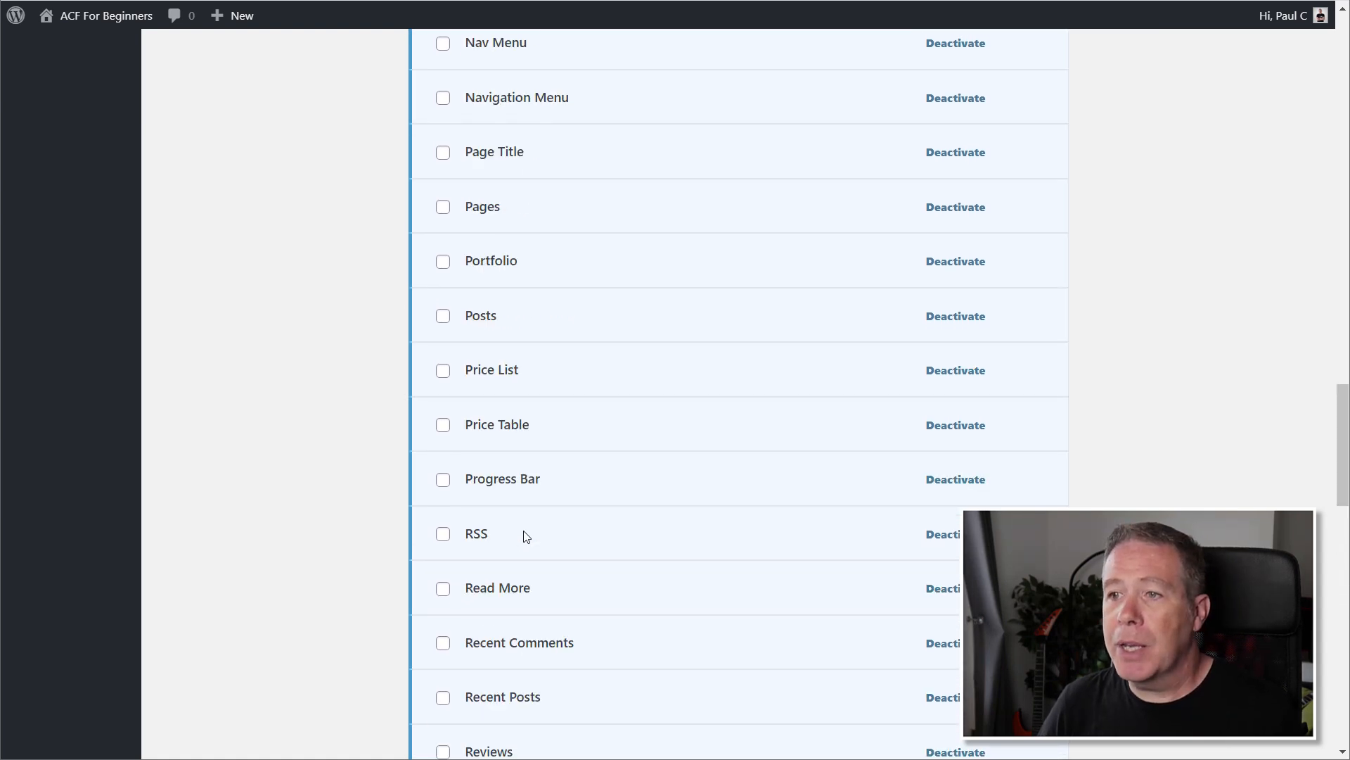
pyautogui.scroll(3)
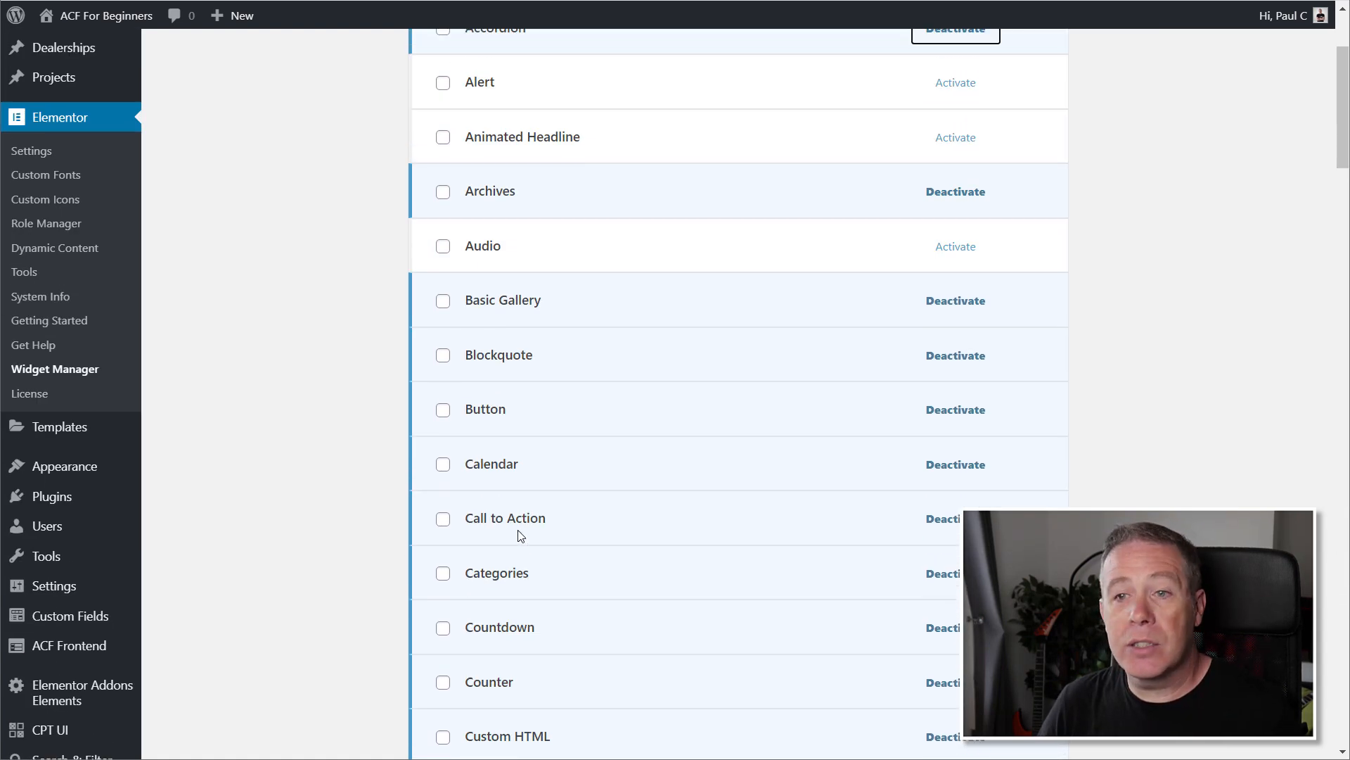
pyautogui.scroll(3)
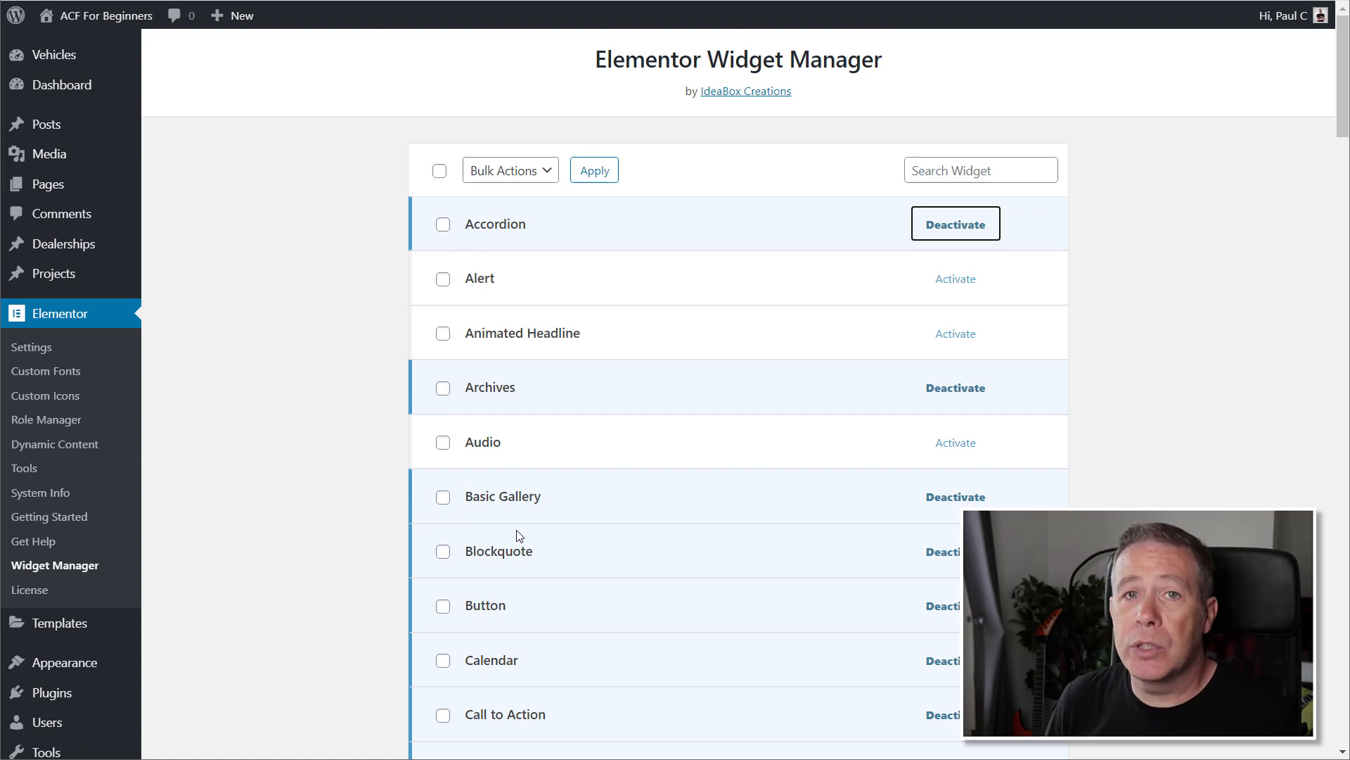